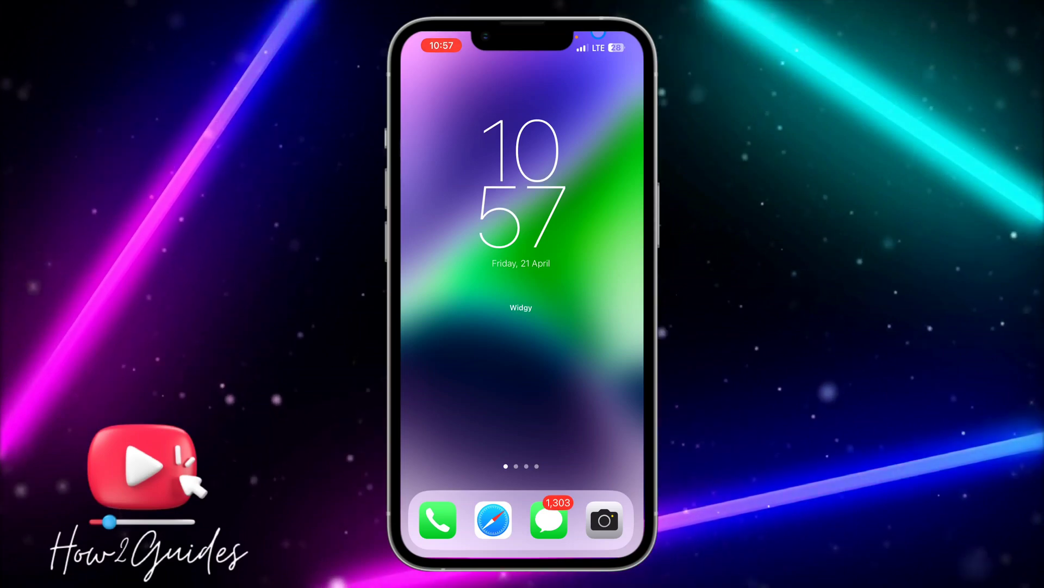
- Open Safari's History panel and try the Clear button on browsing history
click(493, 520)
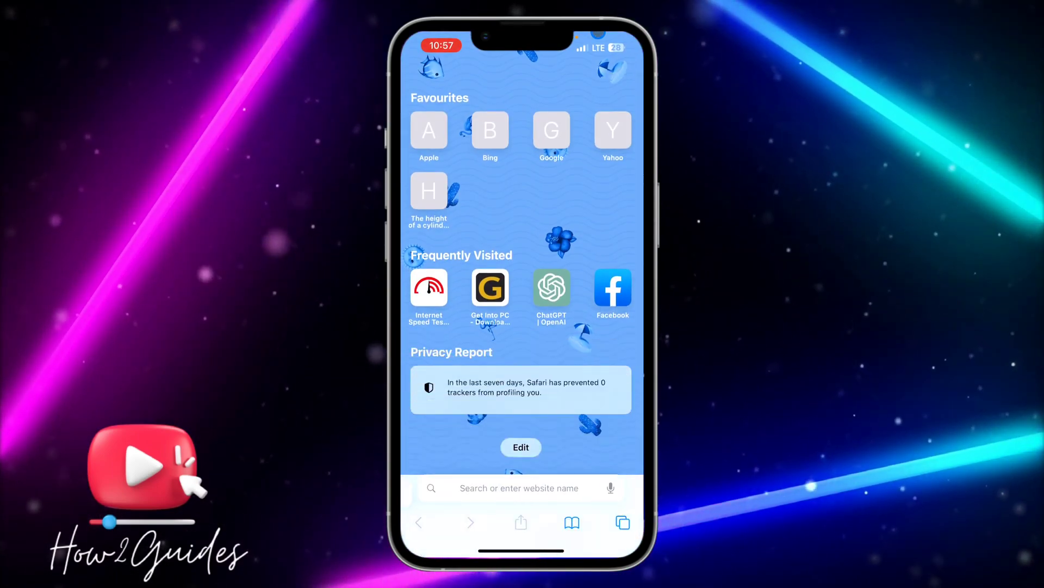
click(571, 522)
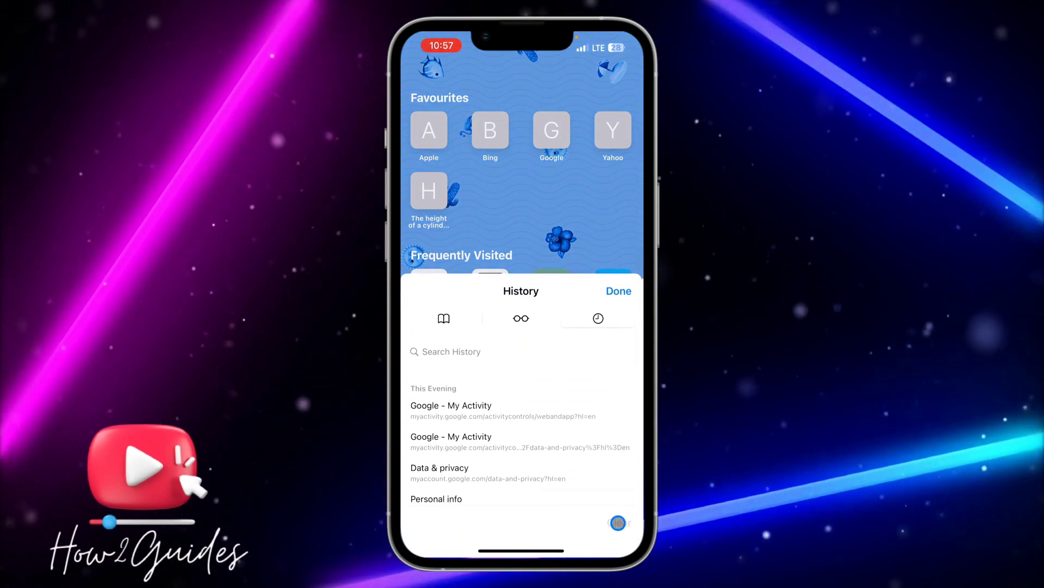
click(597, 504)
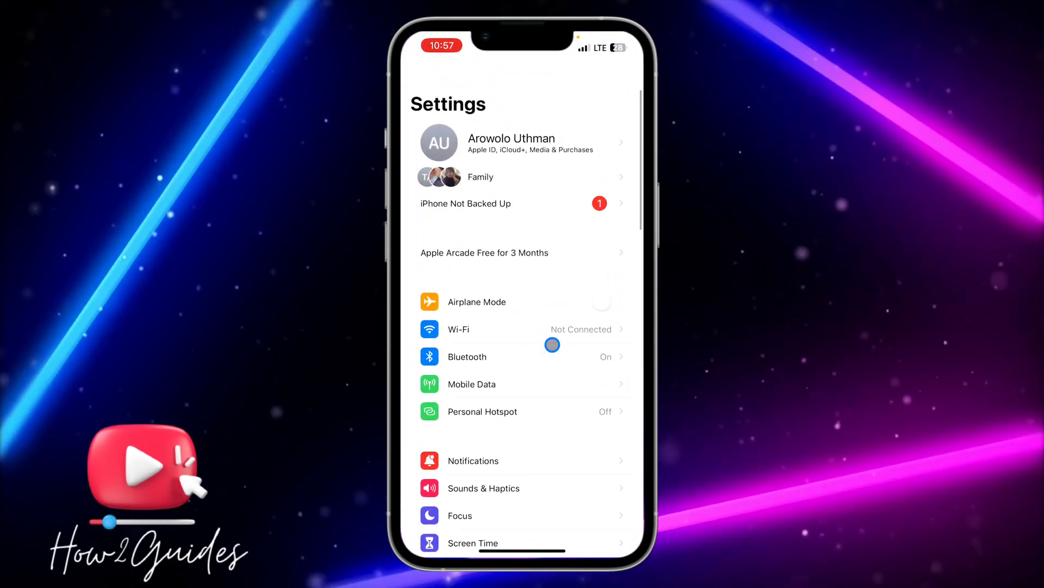
- Navigate Screen Time > Content & Privacy Restrictions > Content Restrictions > Web Content
scroll(down, 3)
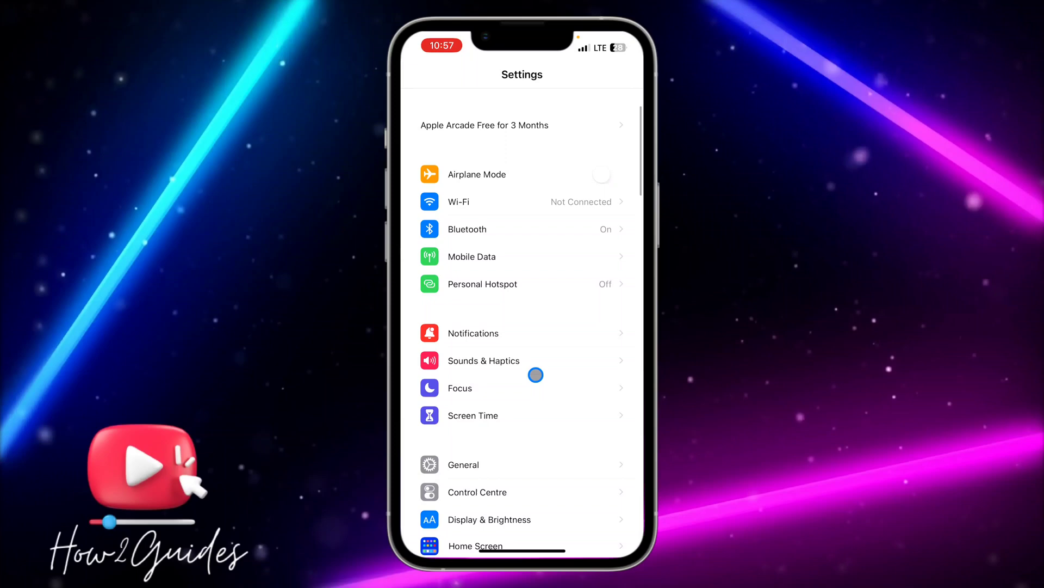
click(473, 415)
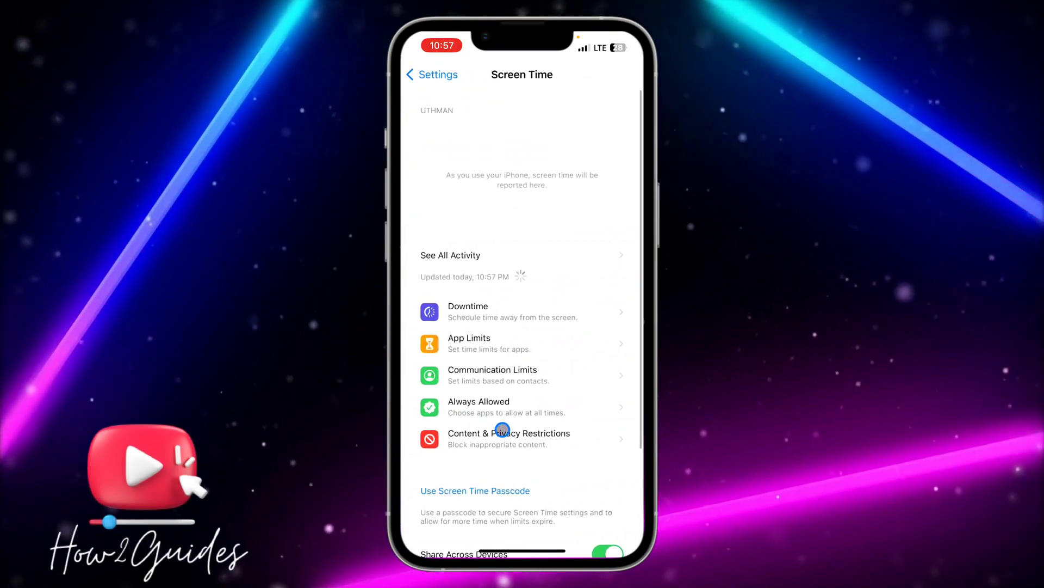
click(508, 437)
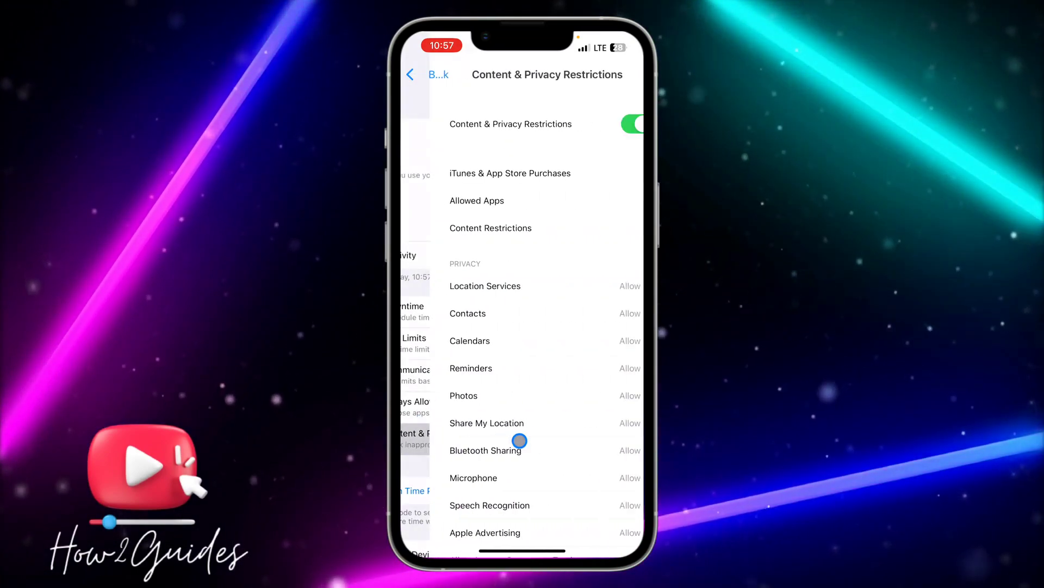
click(490, 228)
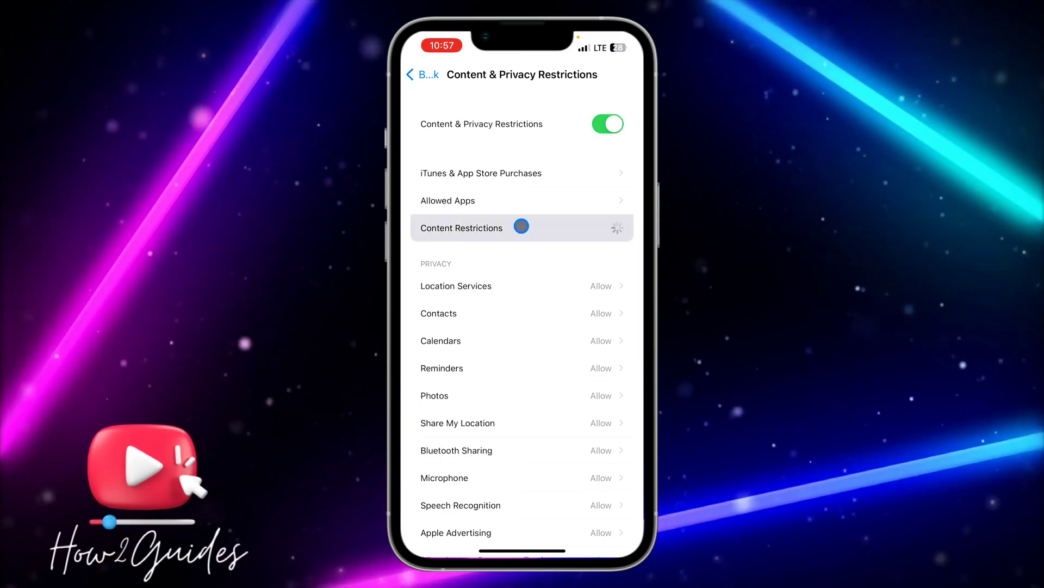
click(461, 228)
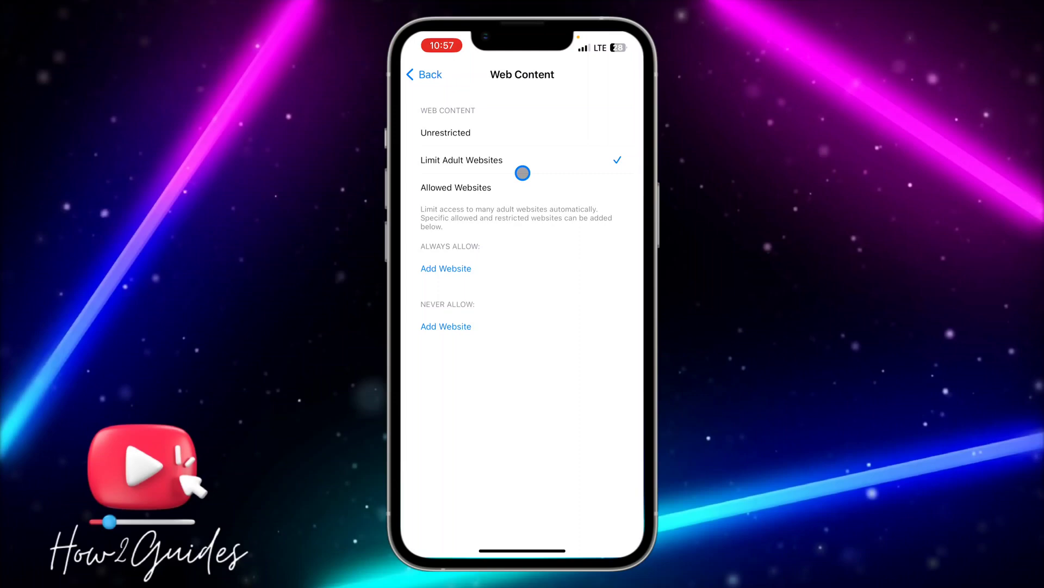
mouse_move(511, 187)
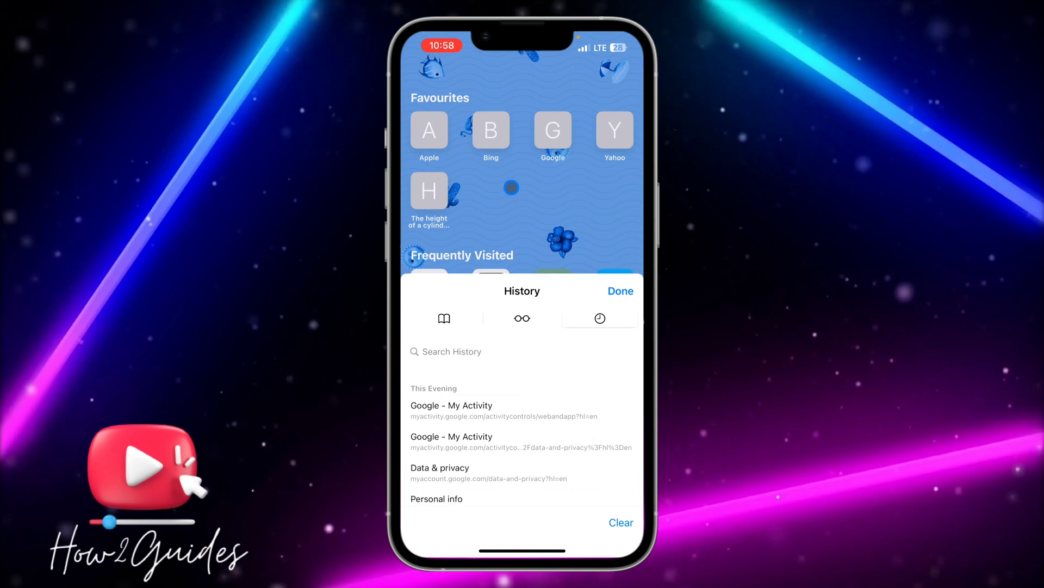
- Set Web Content to Unrestricted and go back to the Content Restrictions overview
click(621, 522)
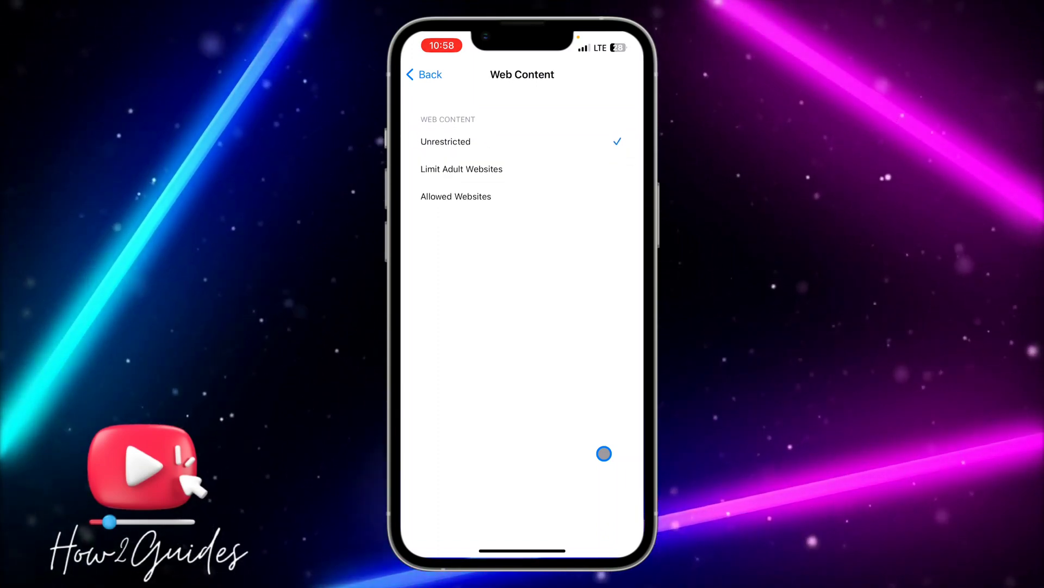
click(423, 74)
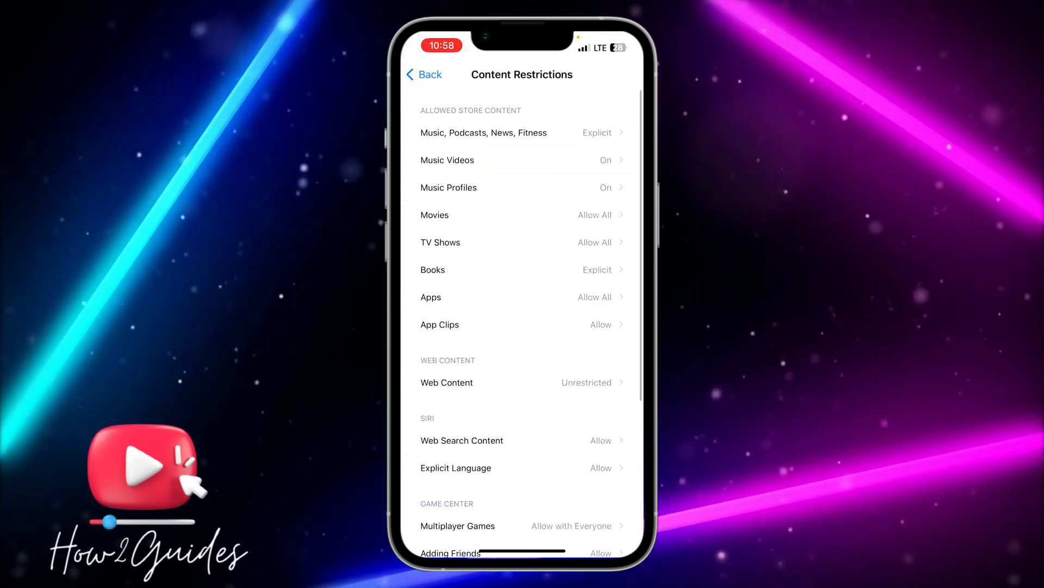